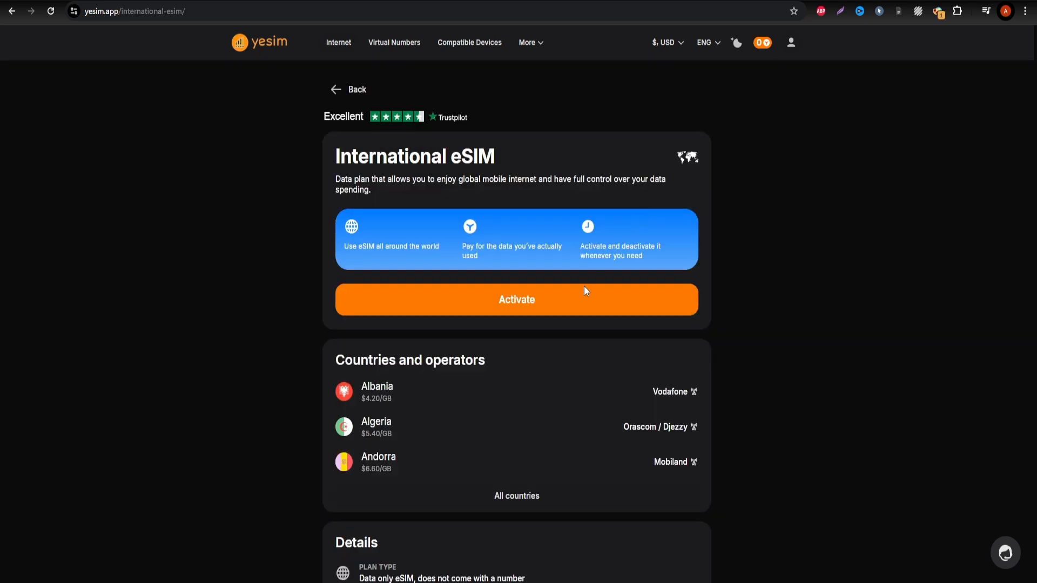
# - Search the full country list for 'Slovakia' and open its eSIM plans page
pyautogui.click(516, 496)
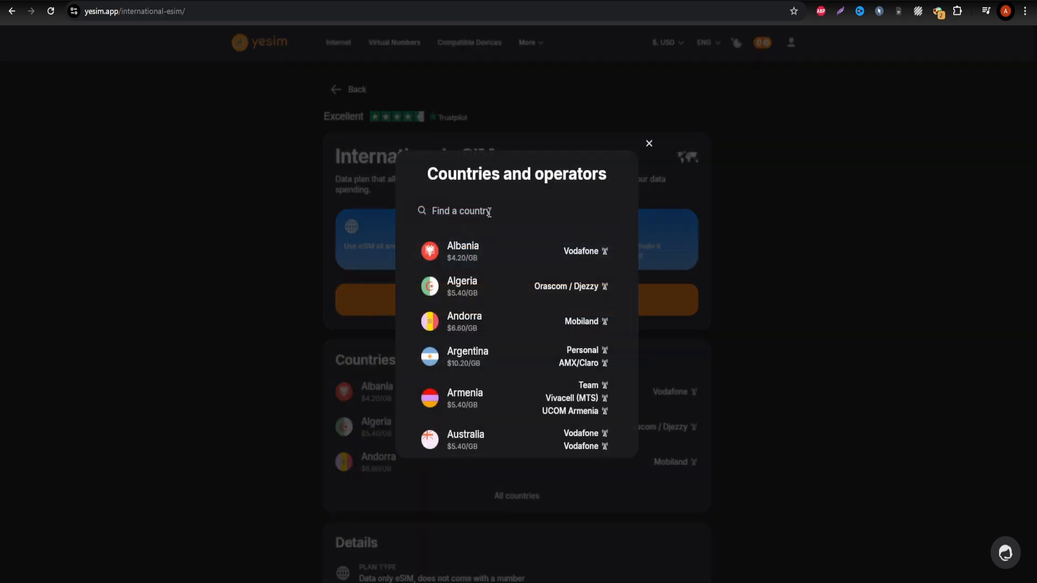
pyautogui.click(667, 42)
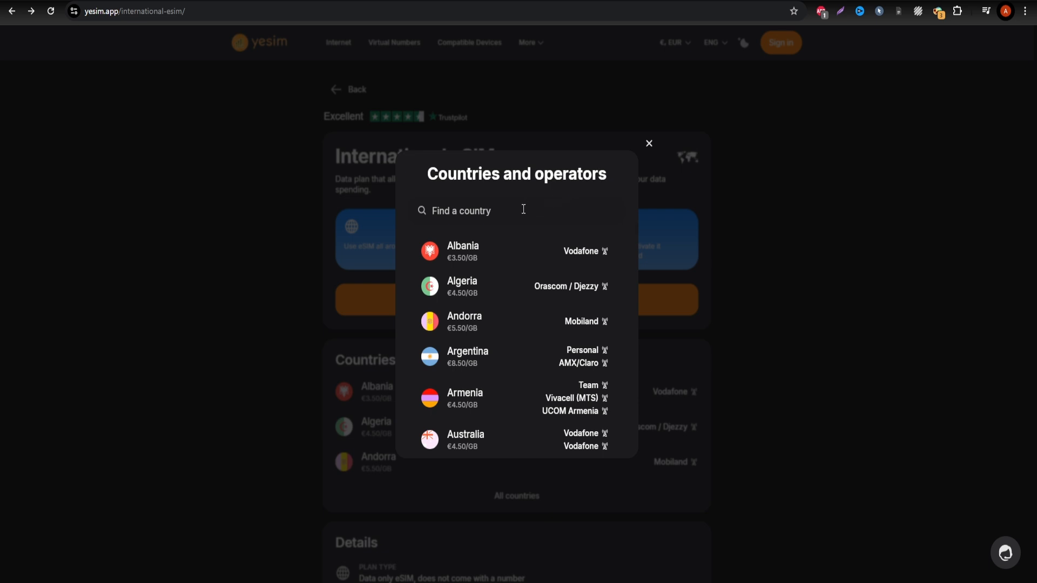
pyautogui.write('Slovakia')
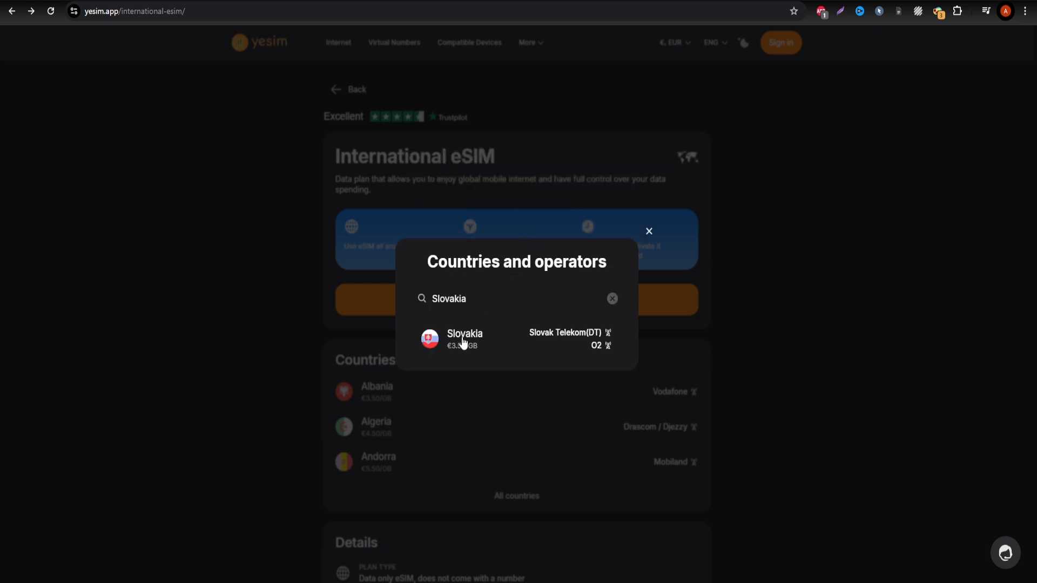
pyautogui.click(465, 338)
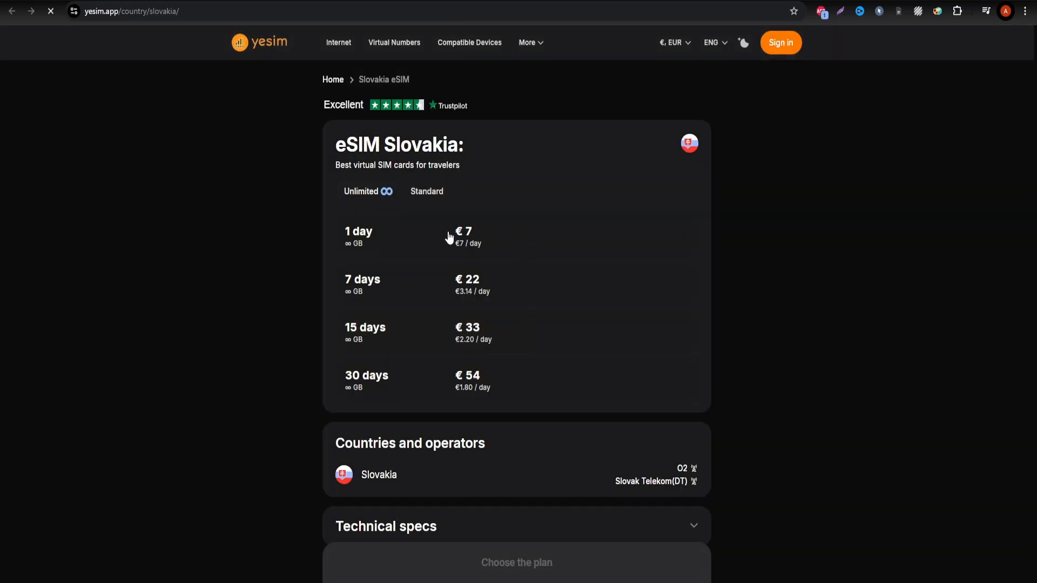
pyautogui.moveTo(371, 292)
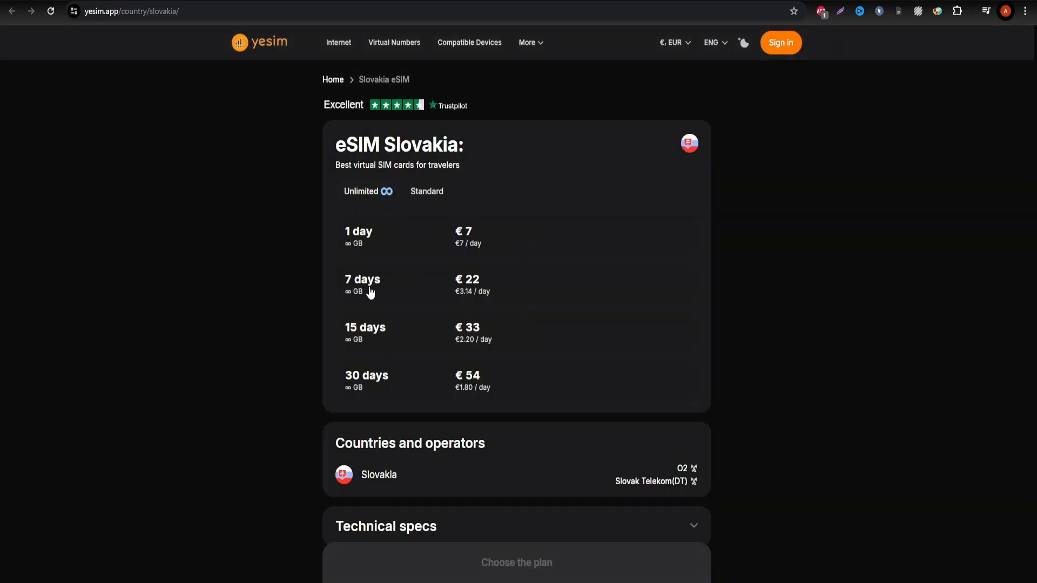
pyautogui.moveTo(358, 347)
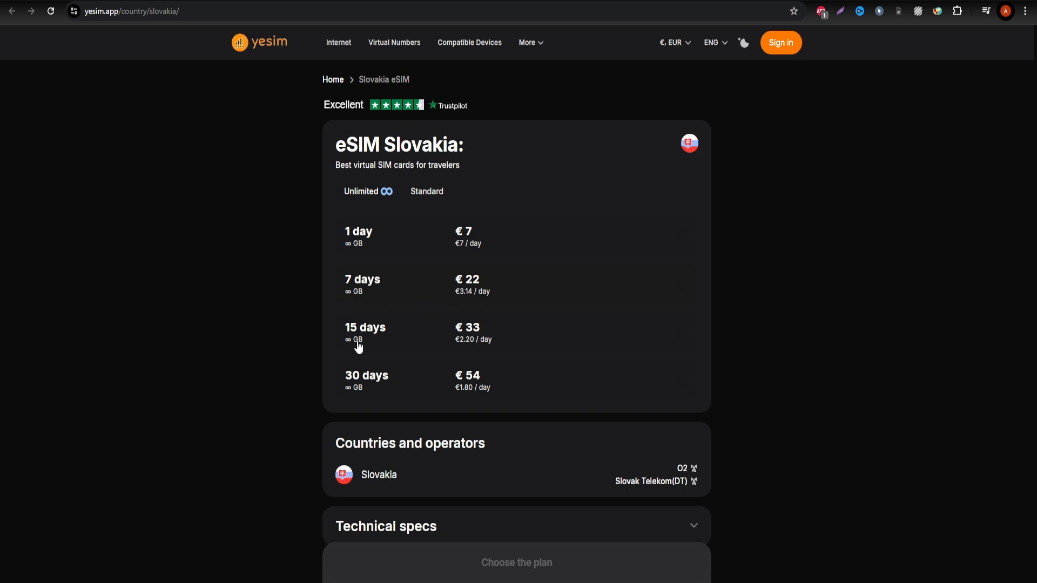
pyautogui.moveTo(435, 377)
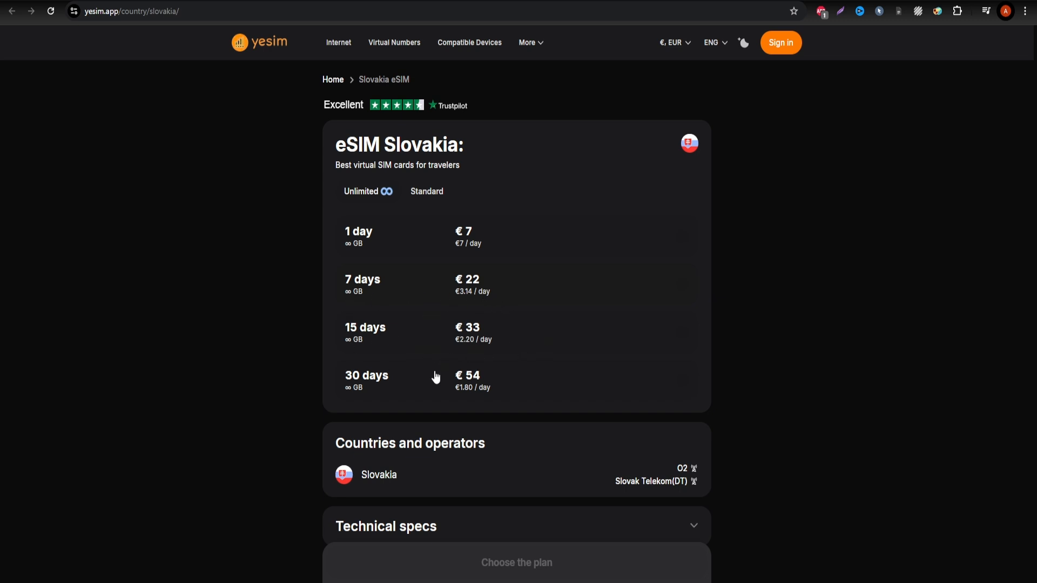
pyautogui.moveTo(649, 453)
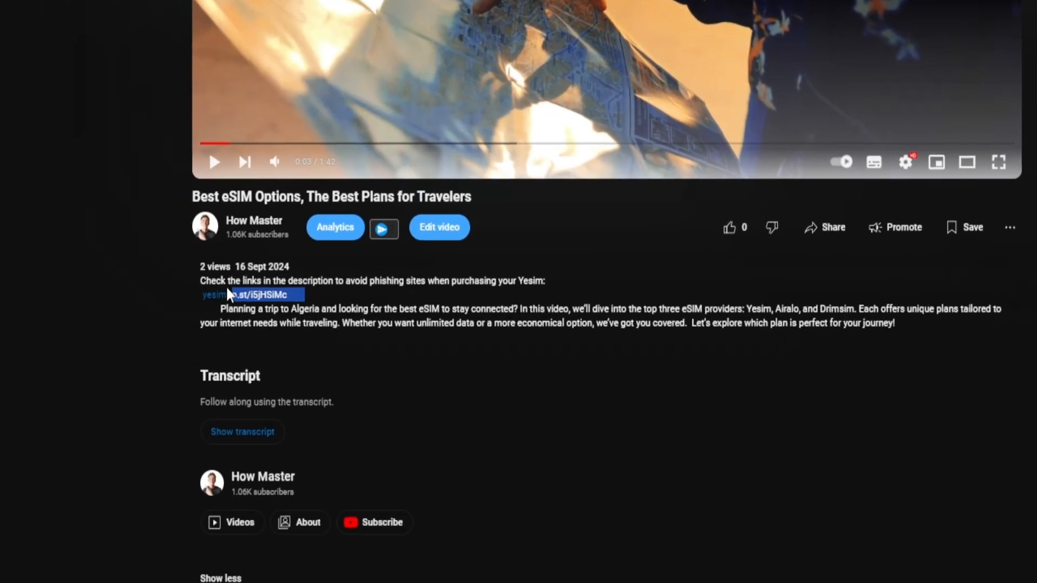
# - Buy the 15-day unlimited Slovakia plan with bank card payment, reaching the Card Number field
pyautogui.click(212, 294)
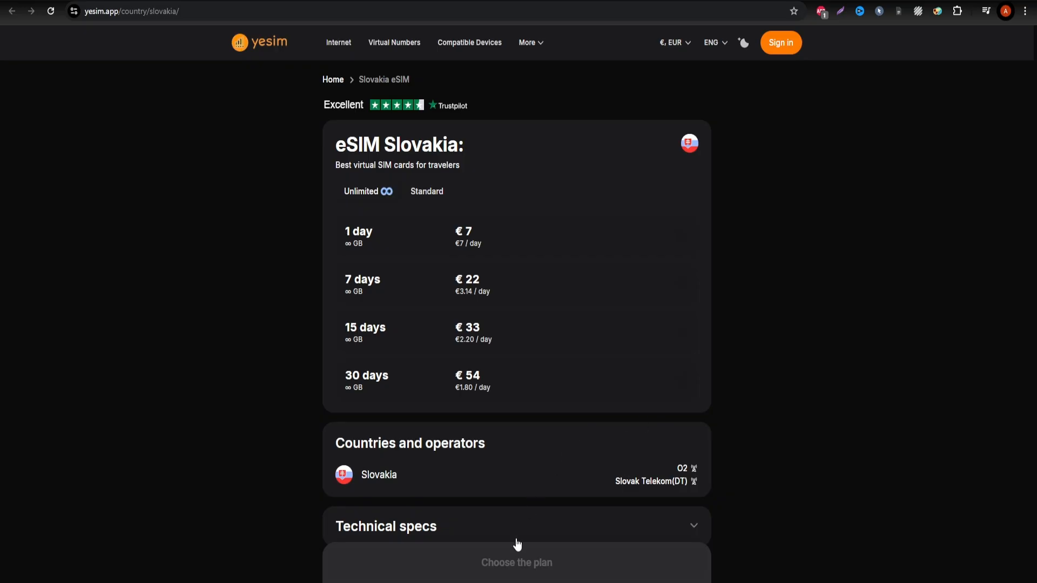
pyautogui.click(516, 332)
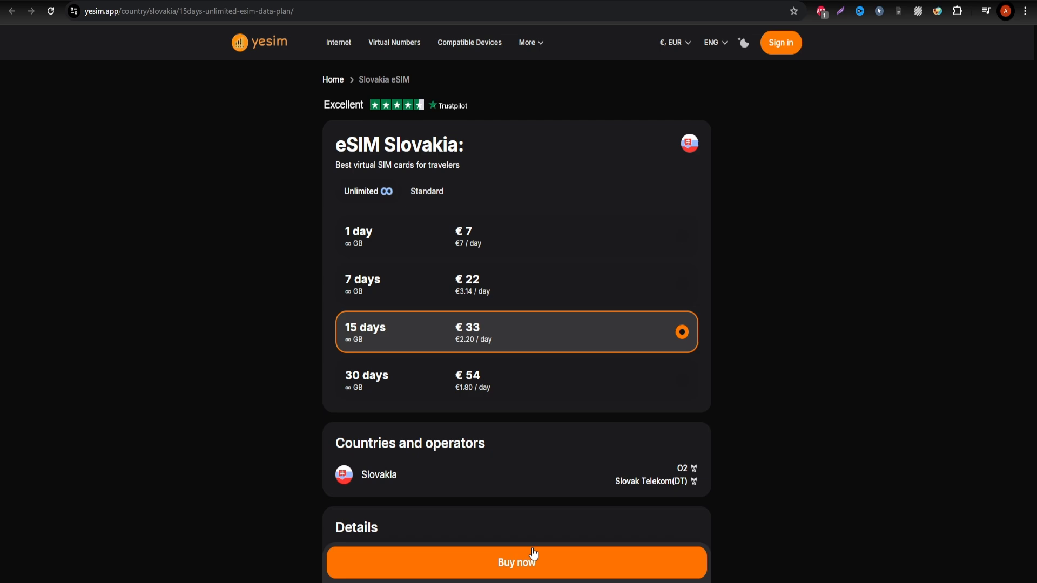
pyautogui.click(516, 562)
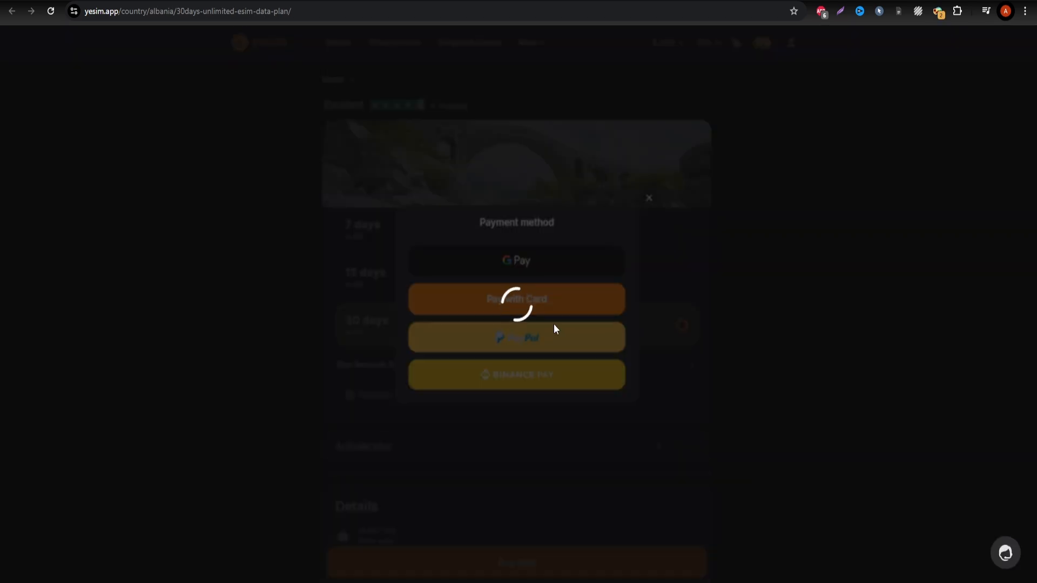
pyautogui.click(516, 299)
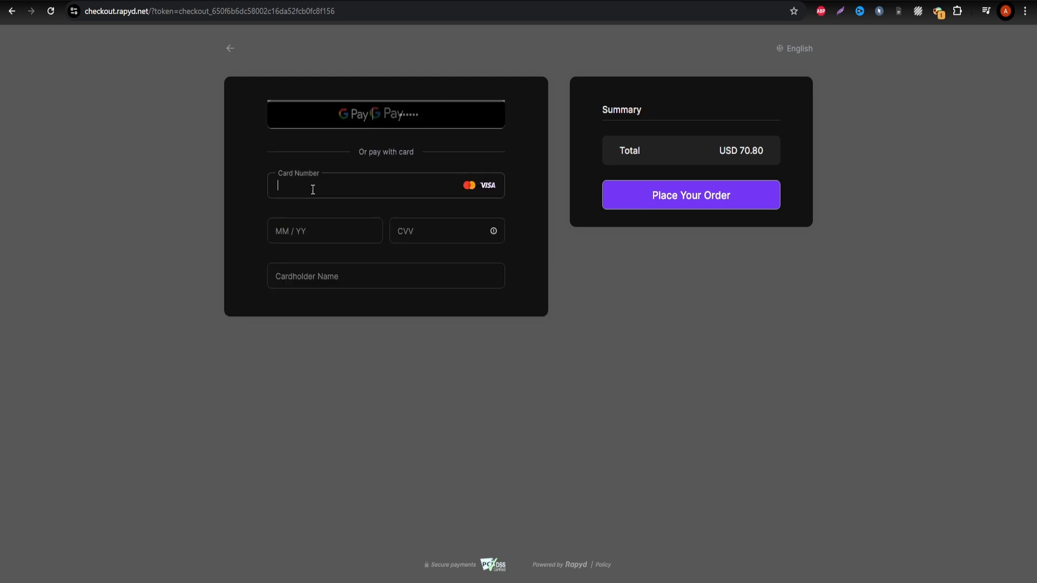
pyautogui.click(690, 194)
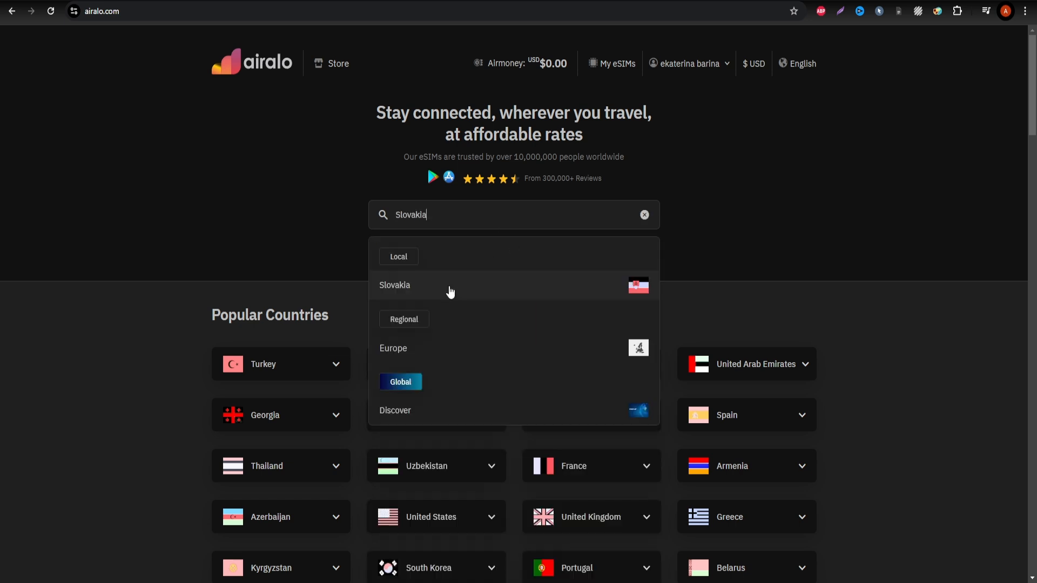
# - Show Airalo's local Slovakia eSIM plans and start buying one of them
pyautogui.click(395, 285)
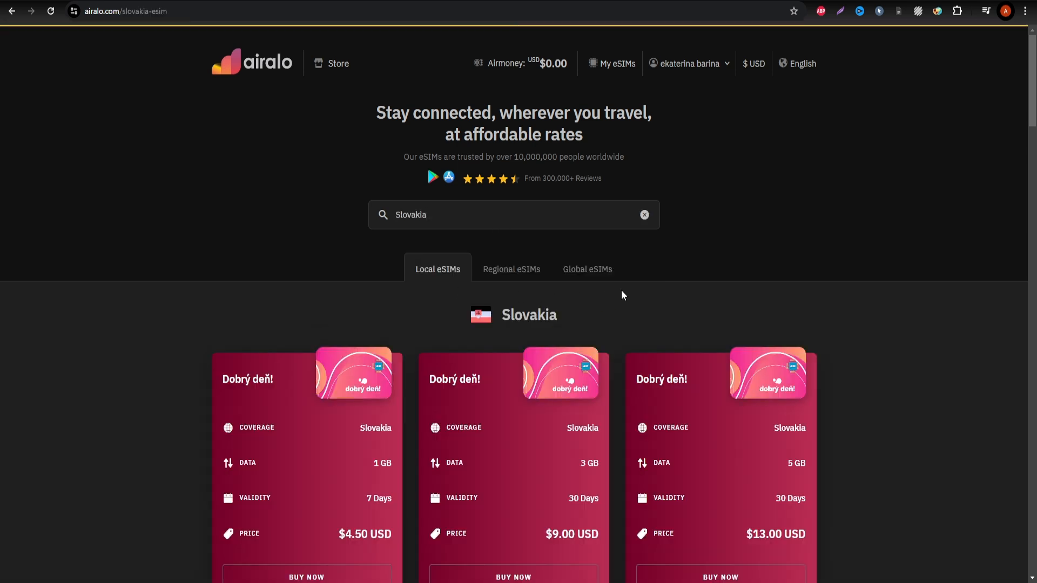
pyautogui.scroll(-3)
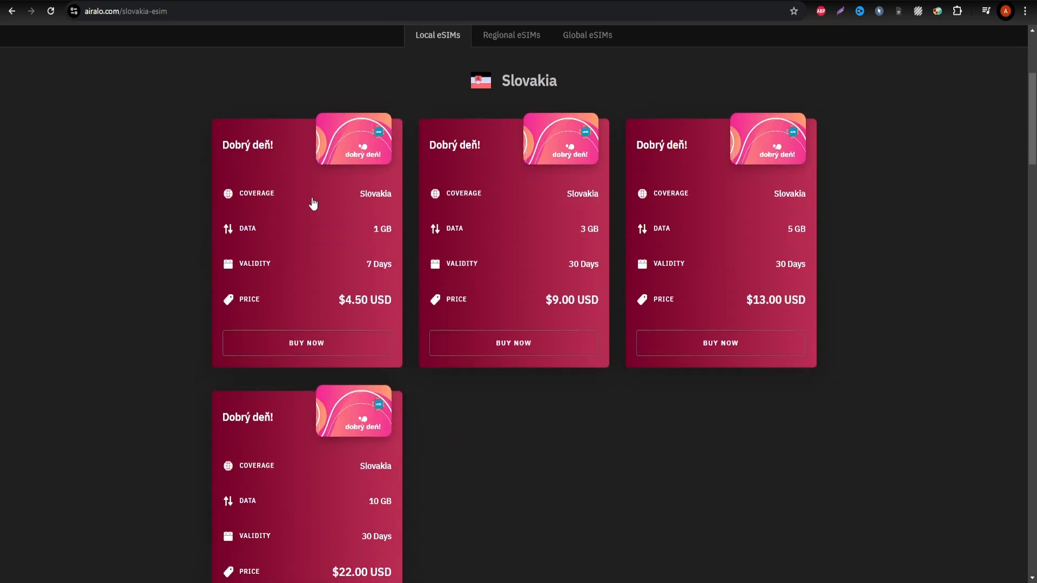
pyautogui.moveTo(713, 362)
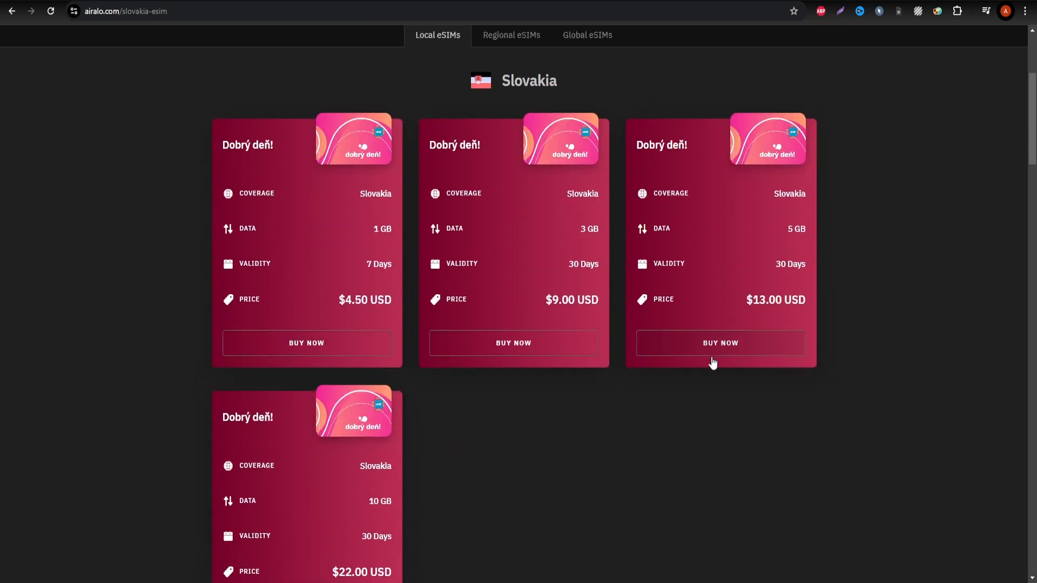
pyautogui.scroll(-3)
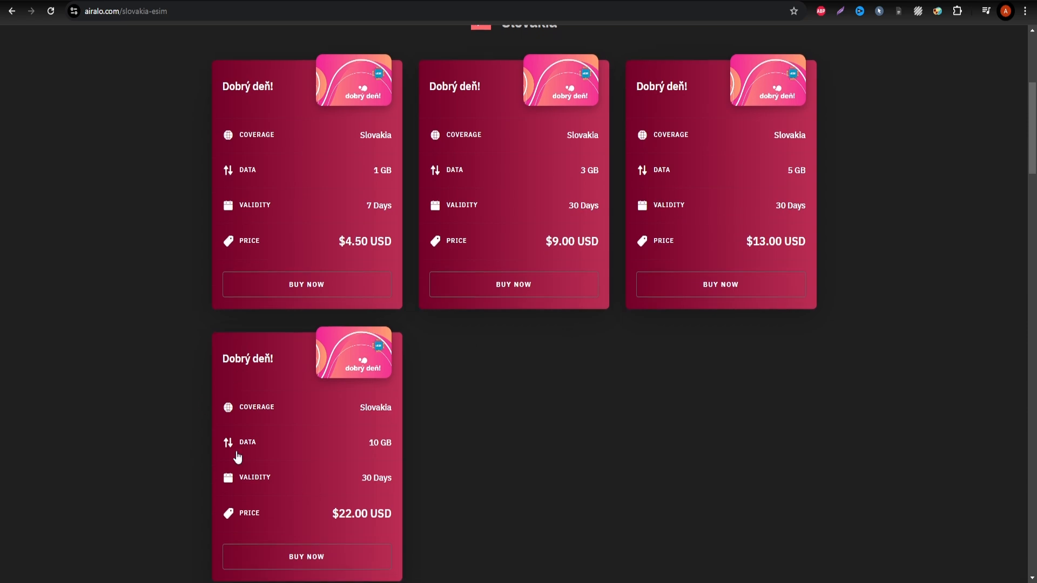
pyautogui.click(305, 556)
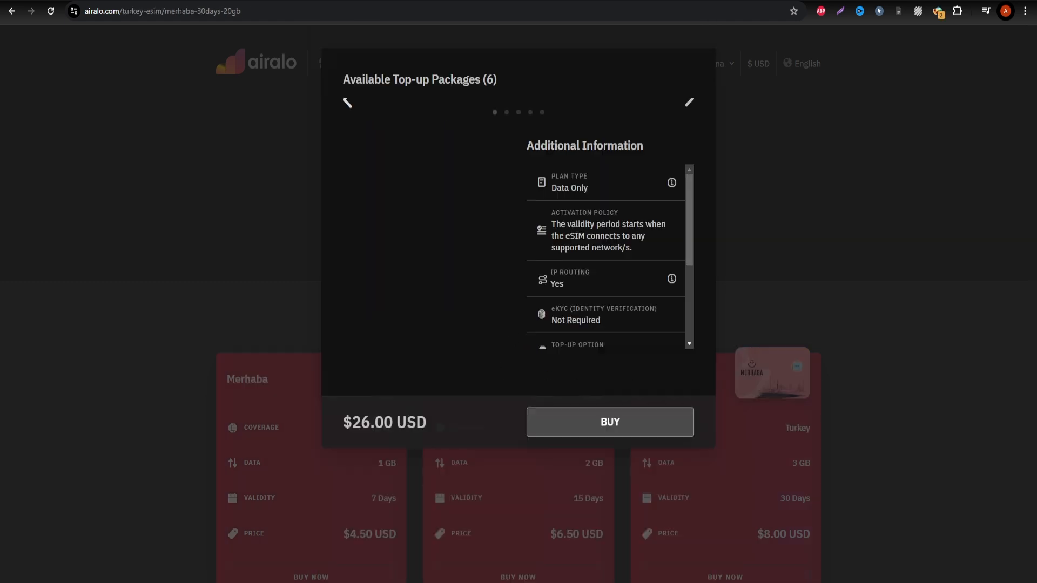
# - Continue to secure checkout and choose Credit / Debit Card as payment
pyautogui.click(608, 422)
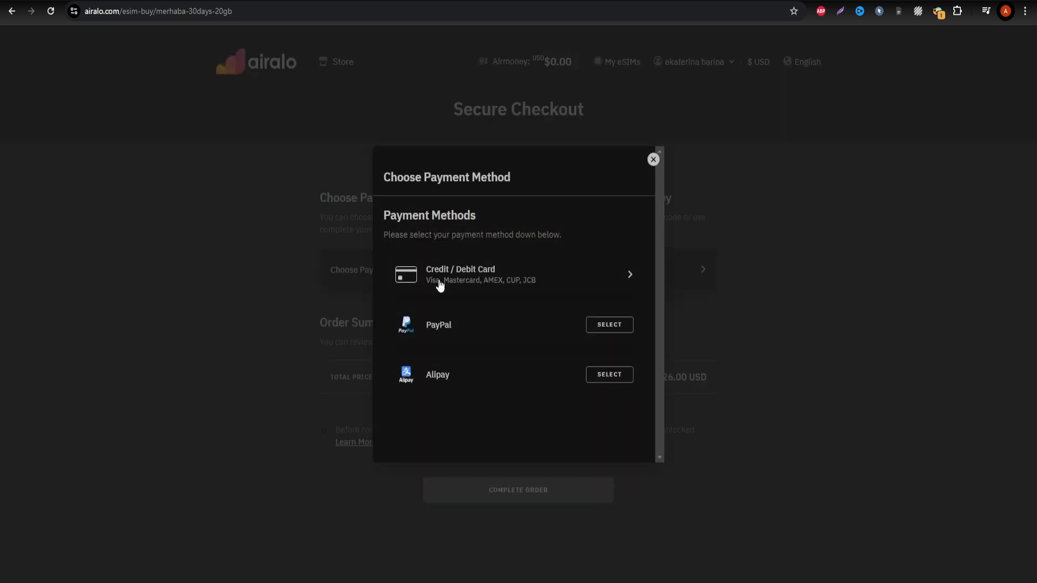
pyautogui.click(512, 274)
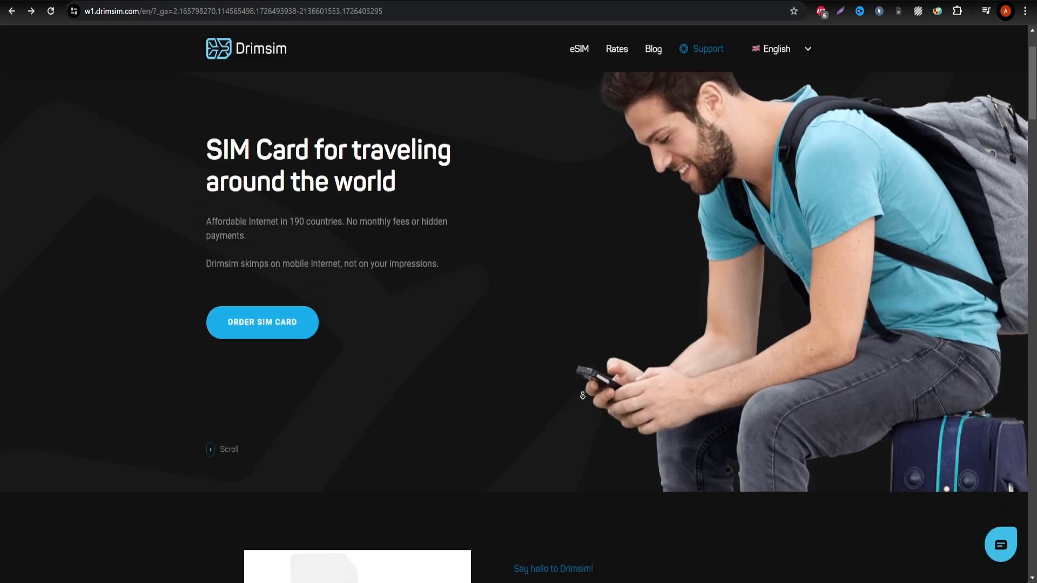
# - Scroll to Drimsim's Slovakia per-megabyte rate and the €10 eSIM order form
pyautogui.scroll(-3)
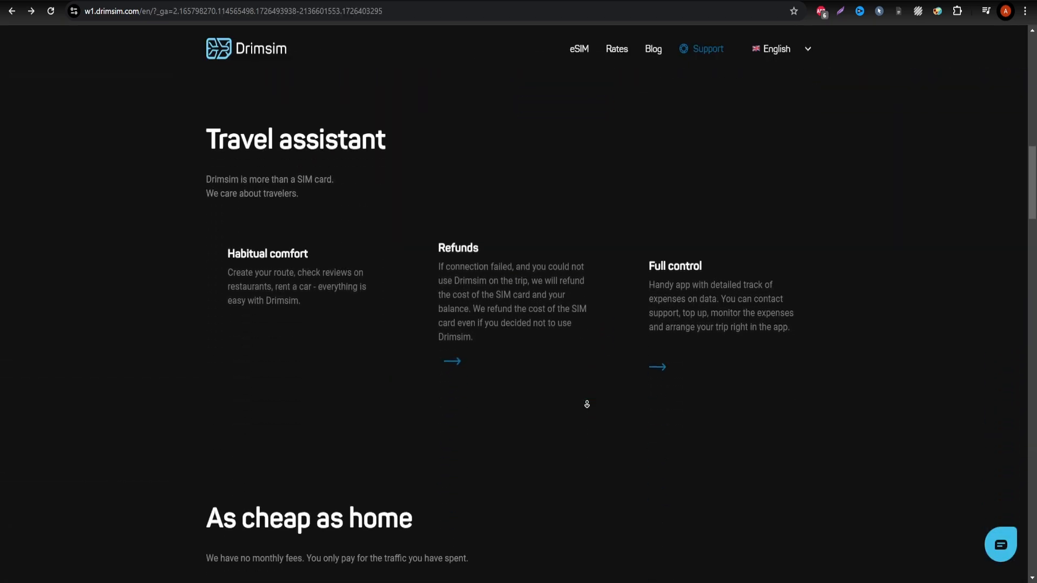
pyautogui.scroll(-3)
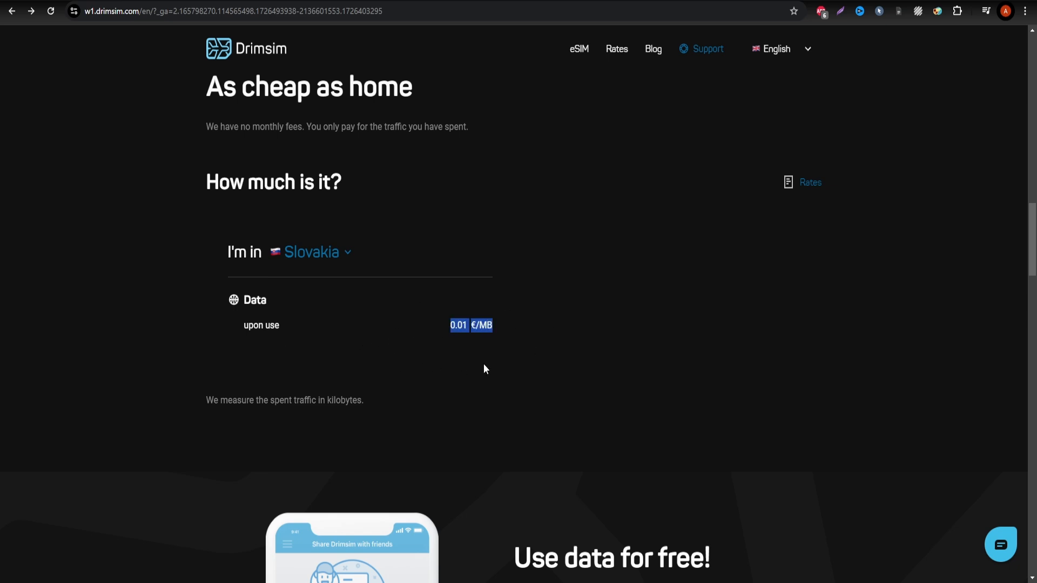
pyautogui.scroll(-3)
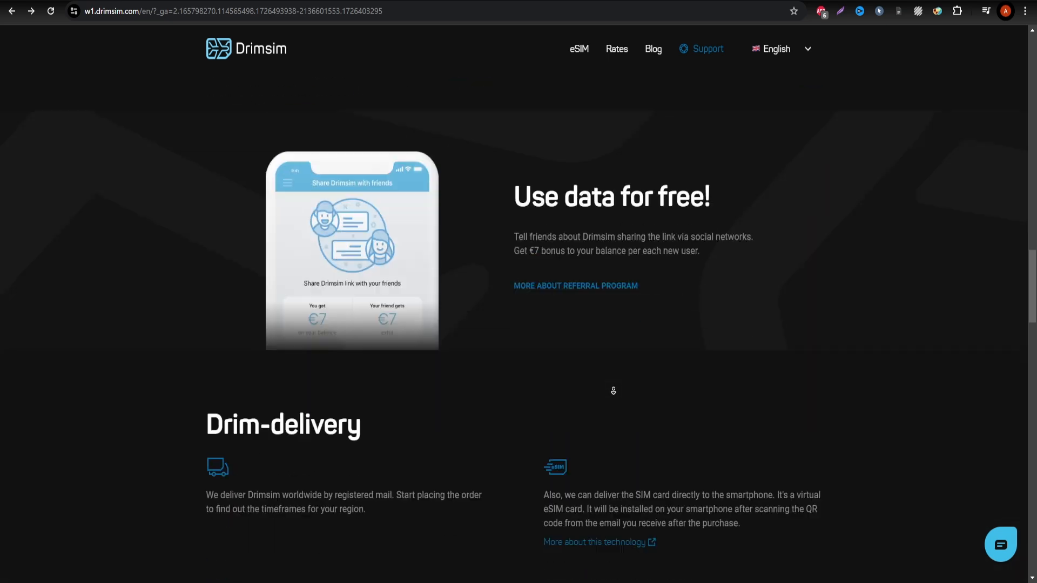
pyautogui.scroll(-3)
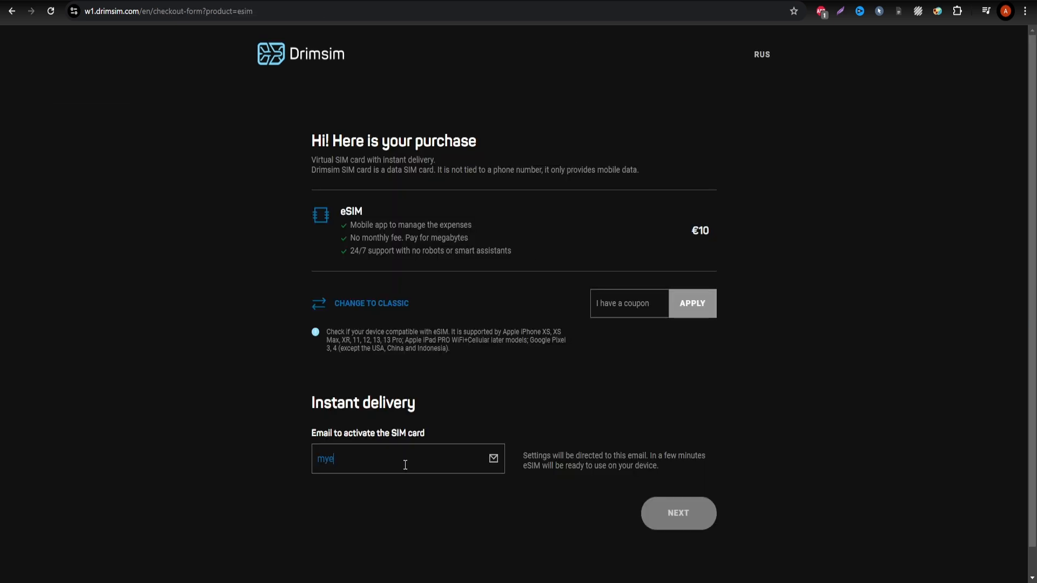
pyautogui.write('myemail@gmail.com')
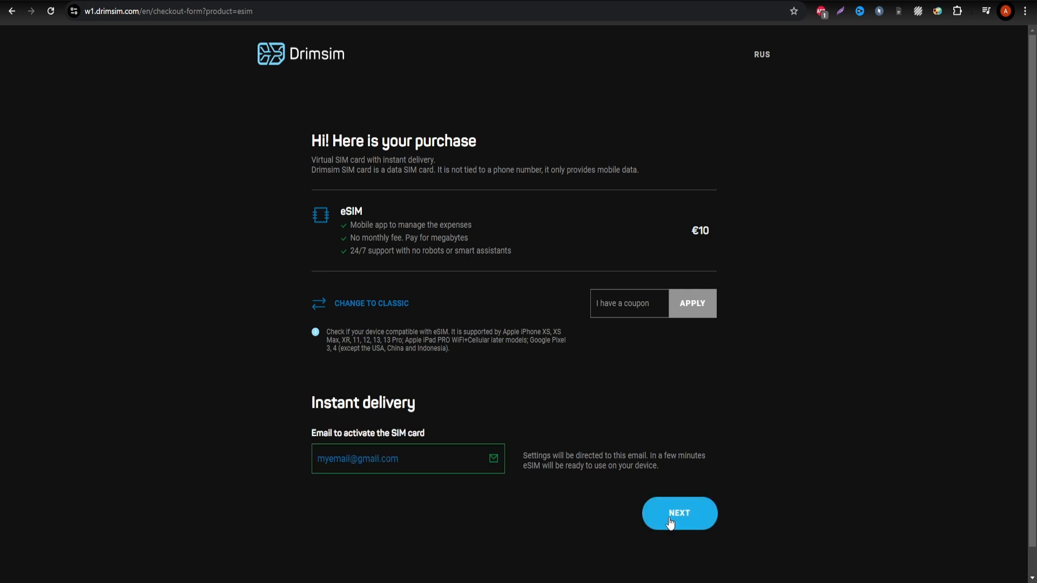
pyautogui.click(678, 513)
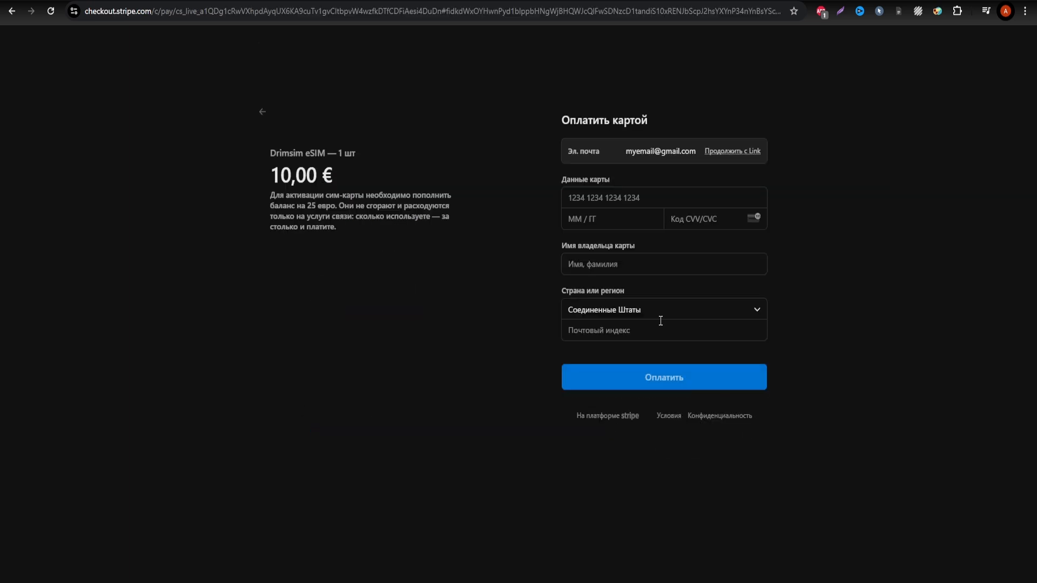